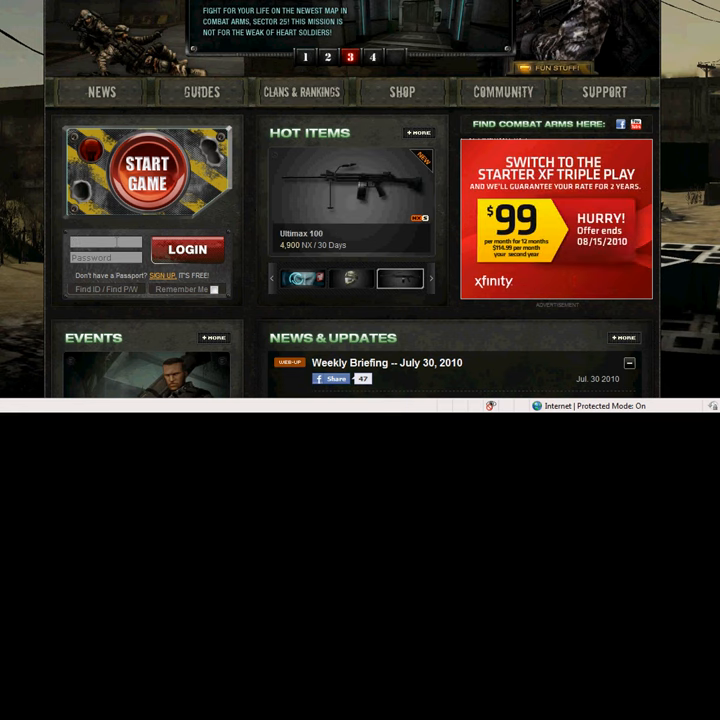
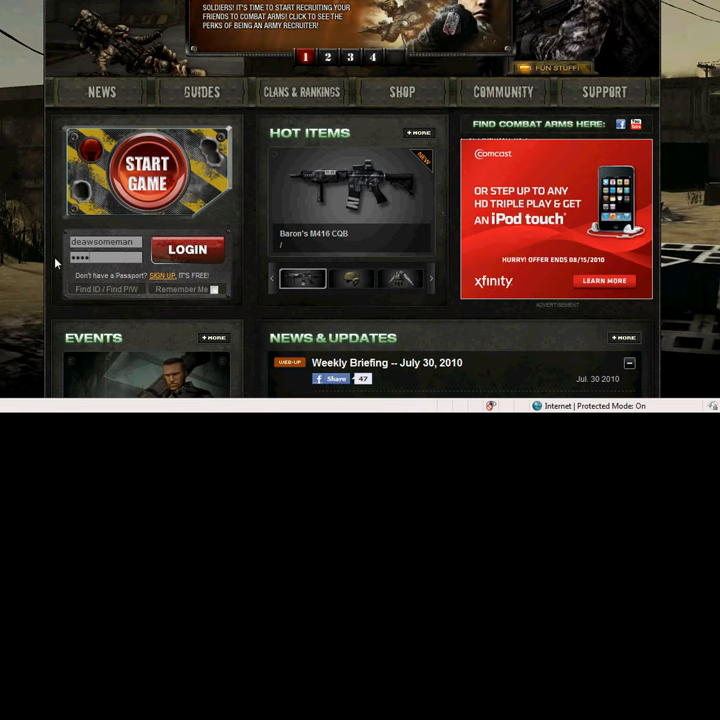
click(188, 248)
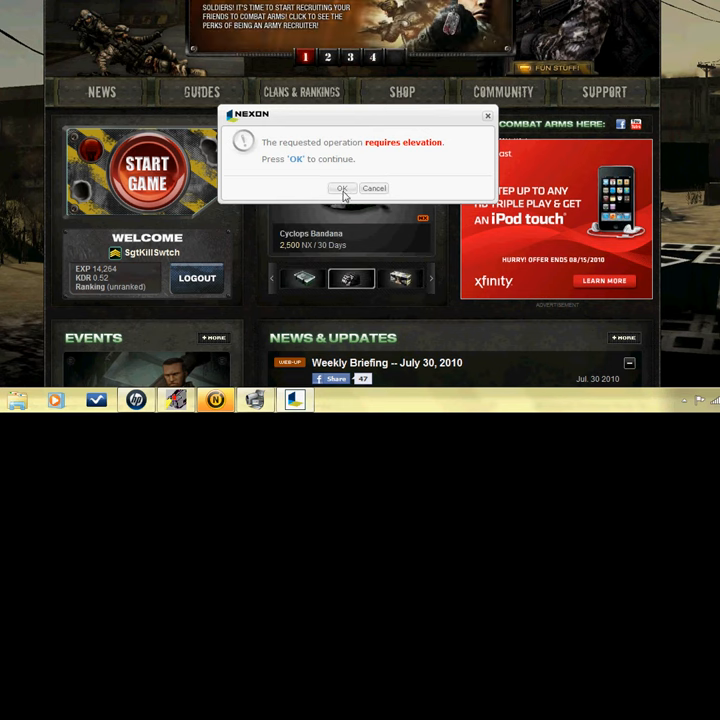
Approve the elevation prompt and agree to the EULA so the download begins
click(342, 188)
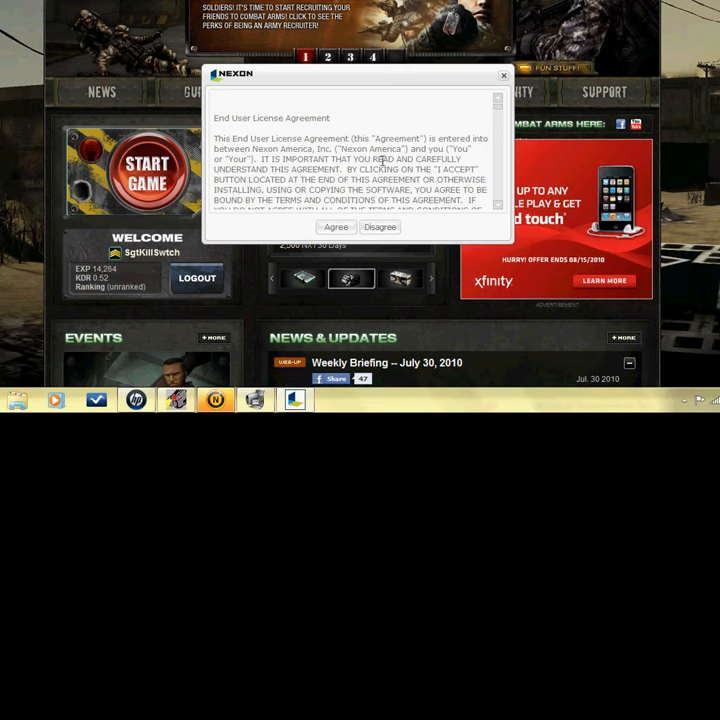
click(336, 228)
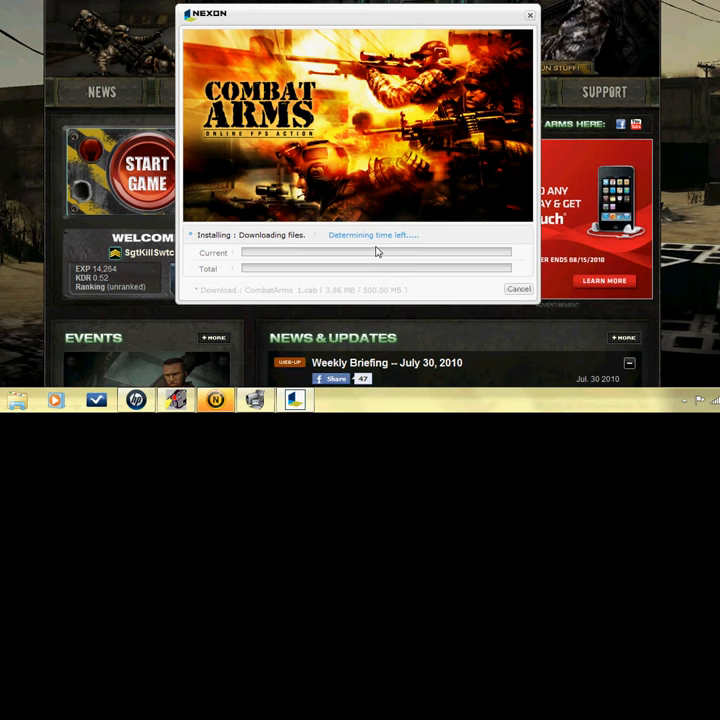
Cancel the Combat Arms installation, confirm it, and dismiss the cancellation notice
click(528, 16)
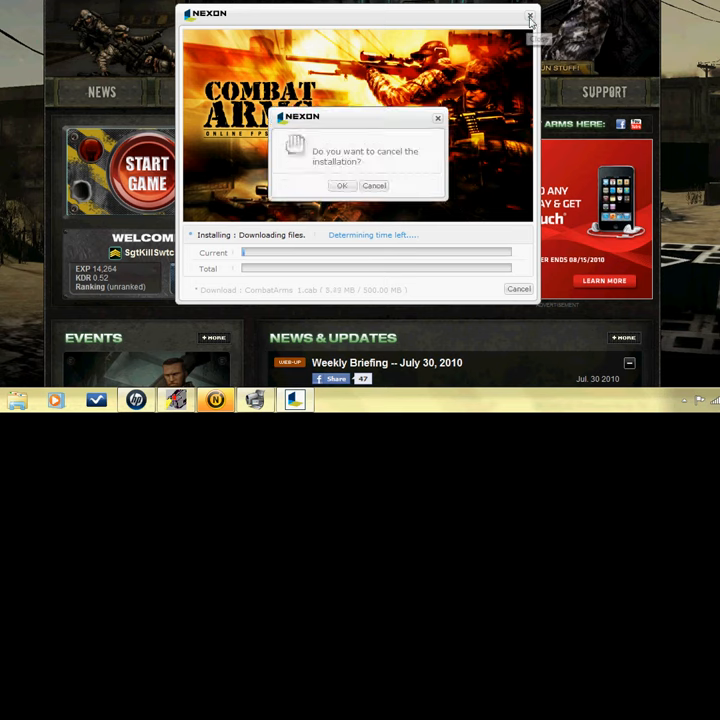
click(340, 184)
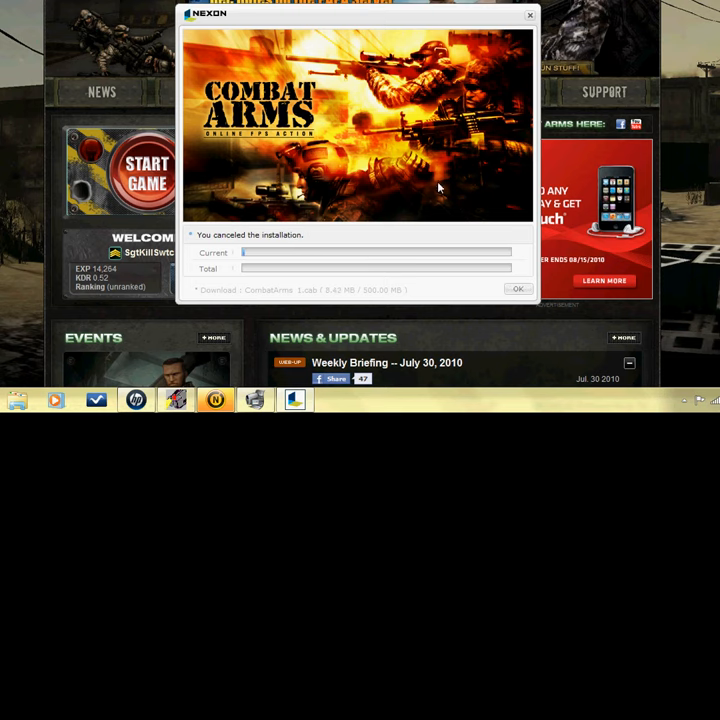
click(518, 288)
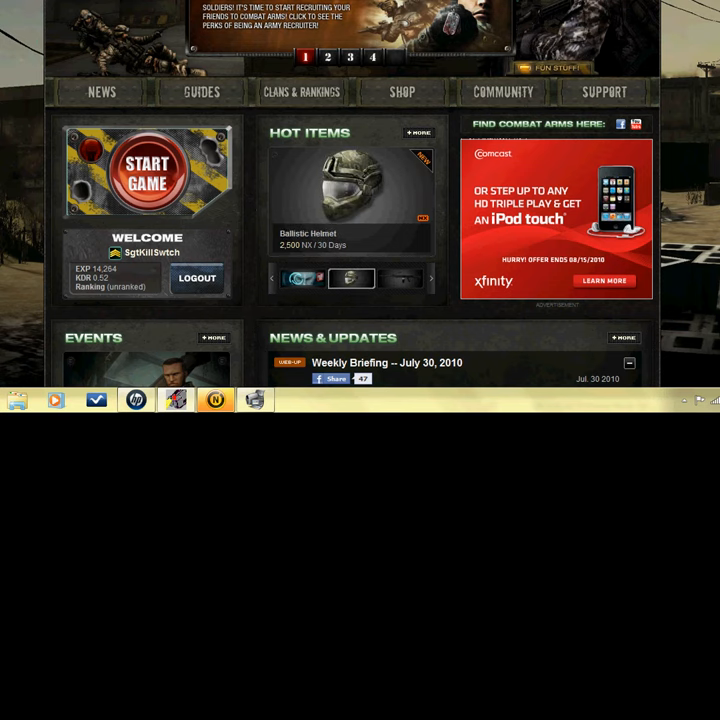
Navigate from the Combat Arms site to the F.E.A.R. 3 website
click(328, 56)
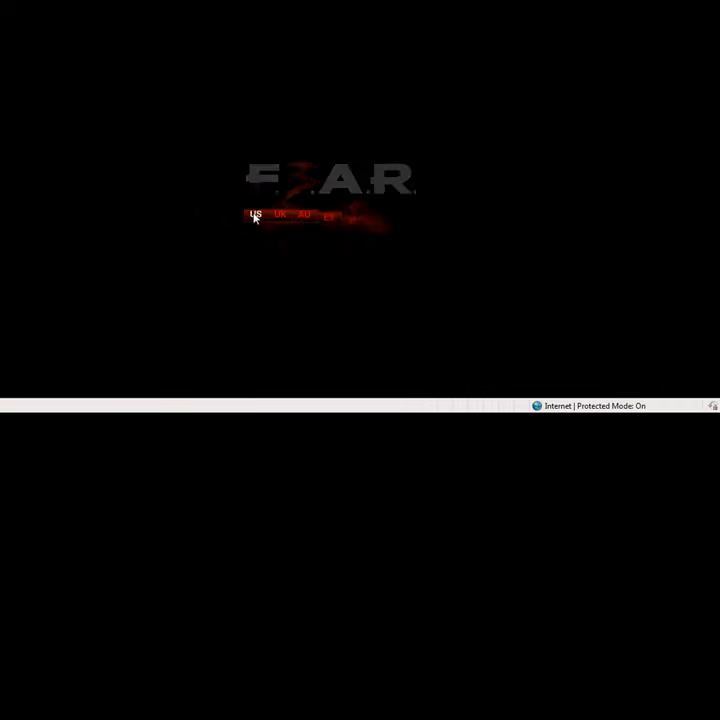
click(256, 216)
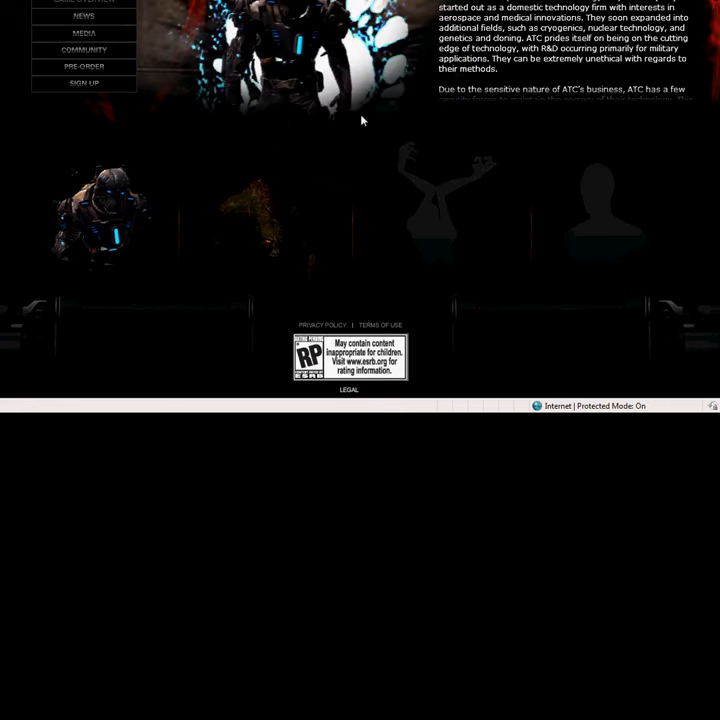
click(84, 4)
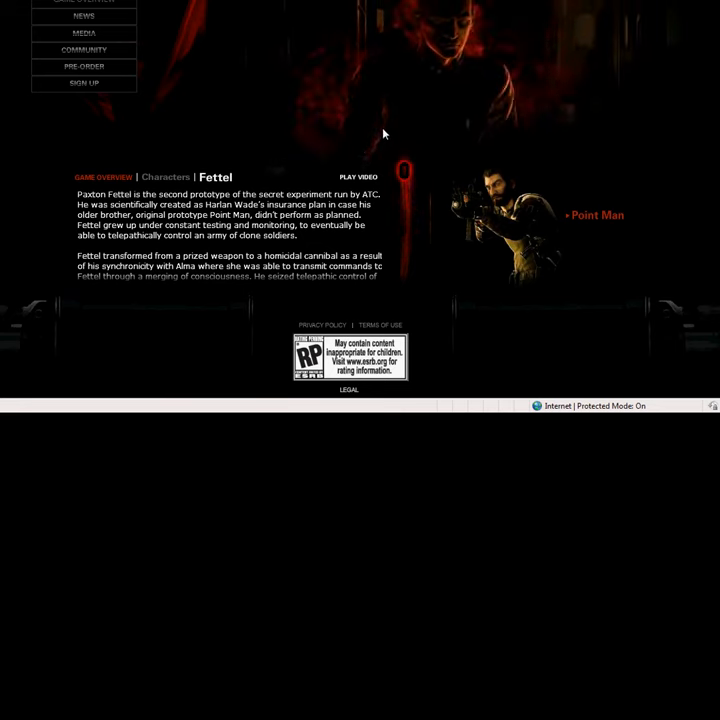
scroll(down, 3)
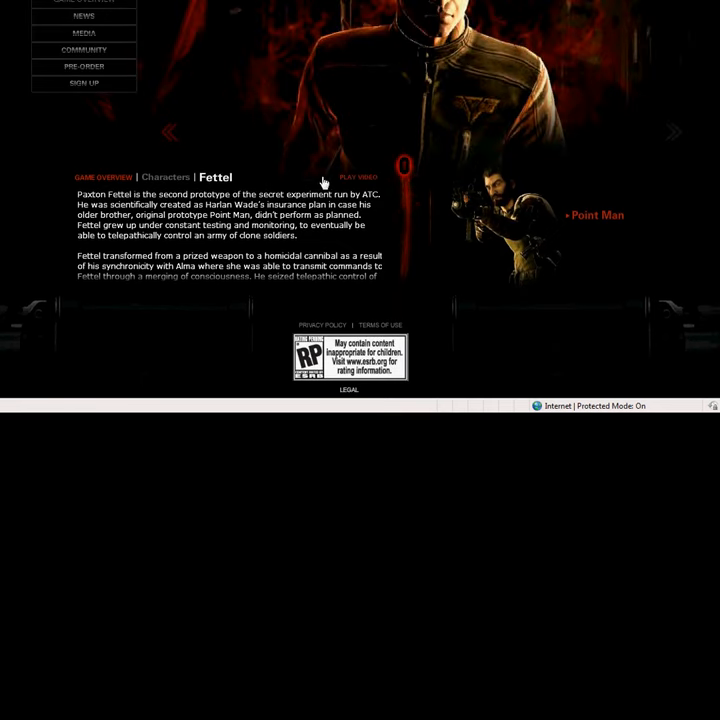
click(360, 176)
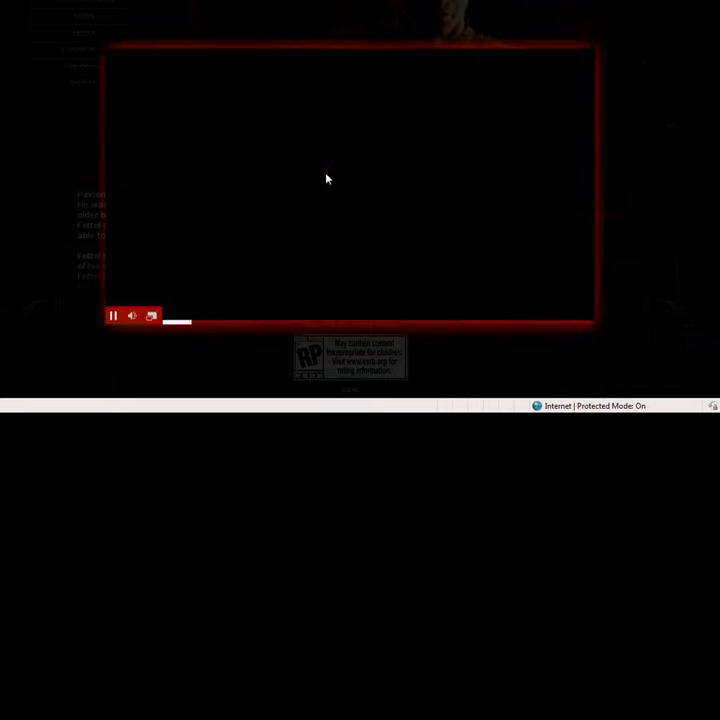